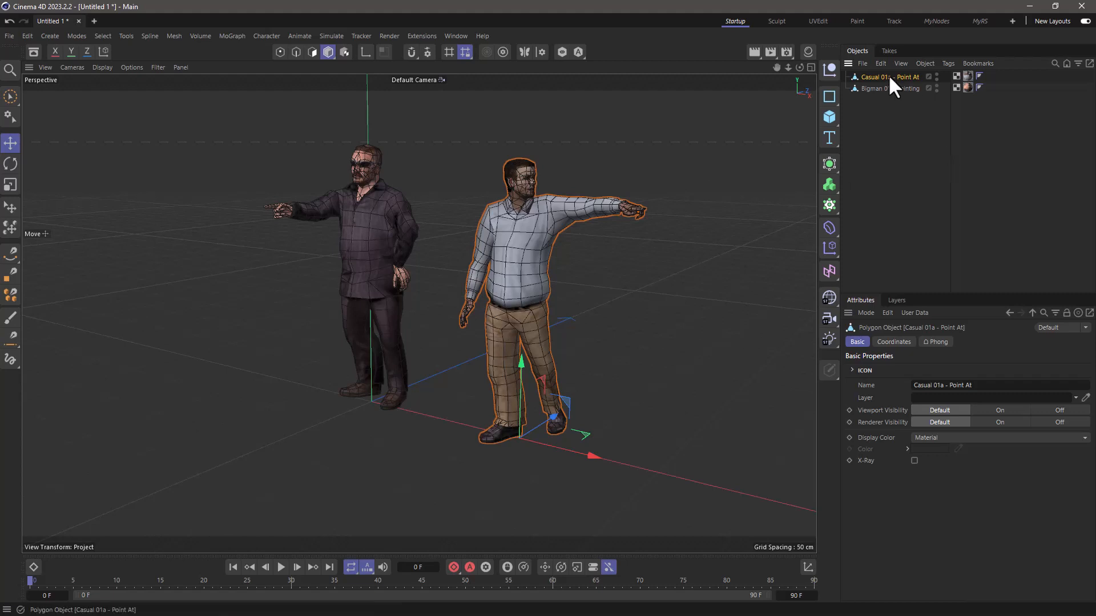
Step: Select Bigman 01 in the Object Manager to begin polygon editing
{"action": "left_click", "coordinate": [887, 88]}
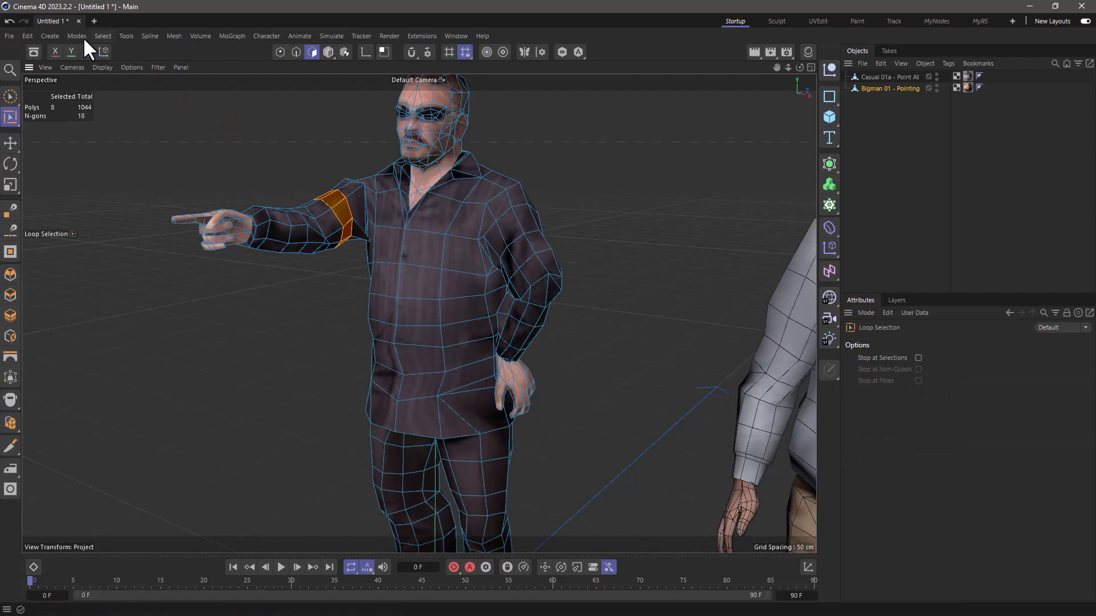
Step: Fill-select Bigman's forearm and hand inside the ring, 170 polygons
{"action": "left_click", "coordinate": [103, 35]}
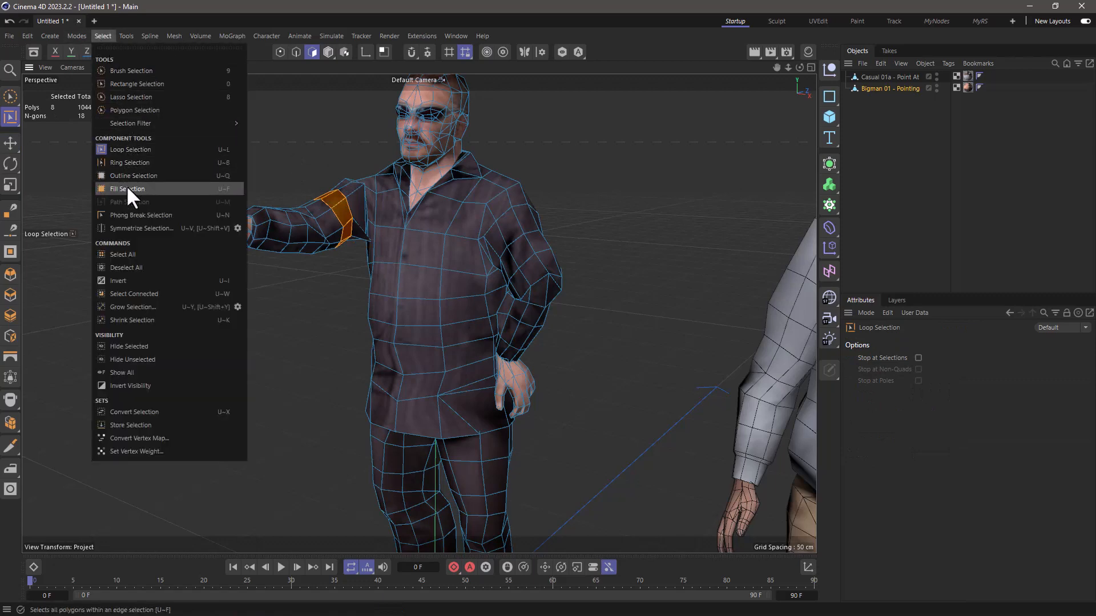
{"action": "left_click", "coordinate": [126, 189]}
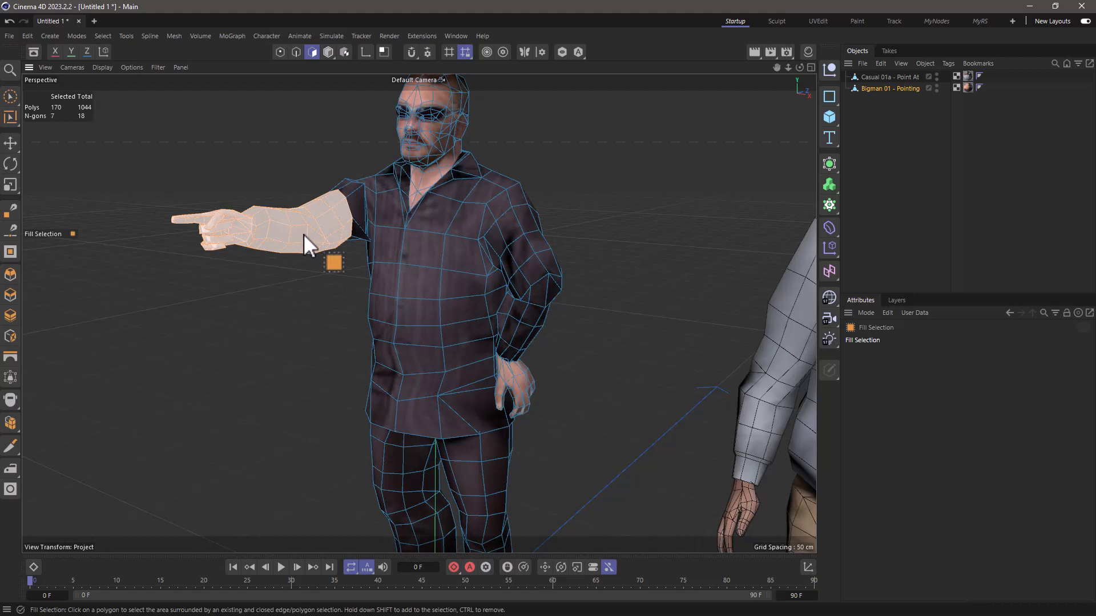
{"action": "left_click", "coordinate": [28, 35]}
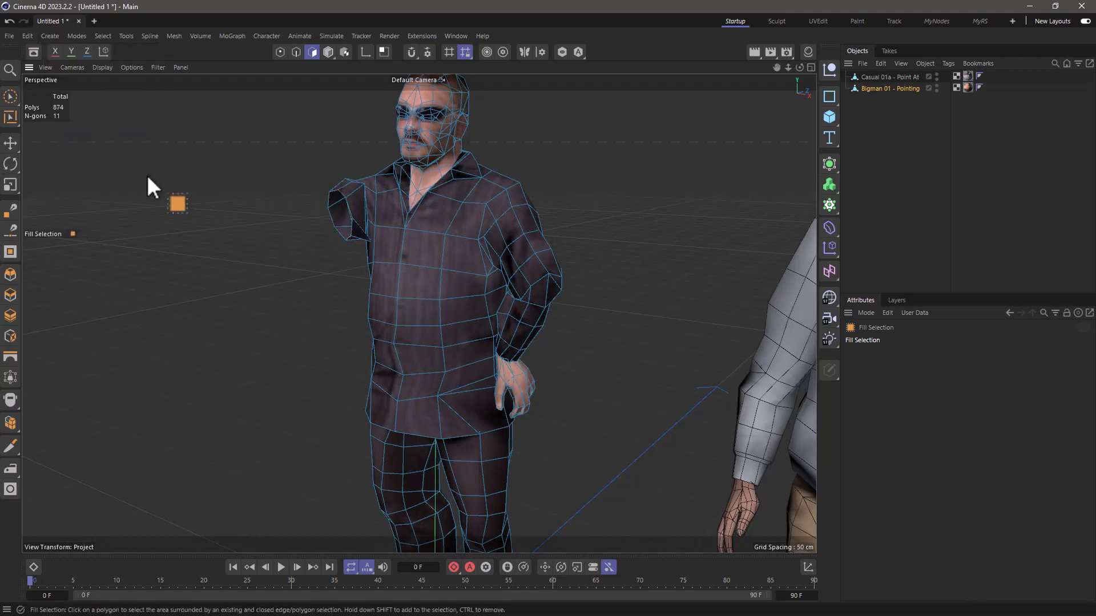
{"action": "left_click", "coordinate": [280, 210]}
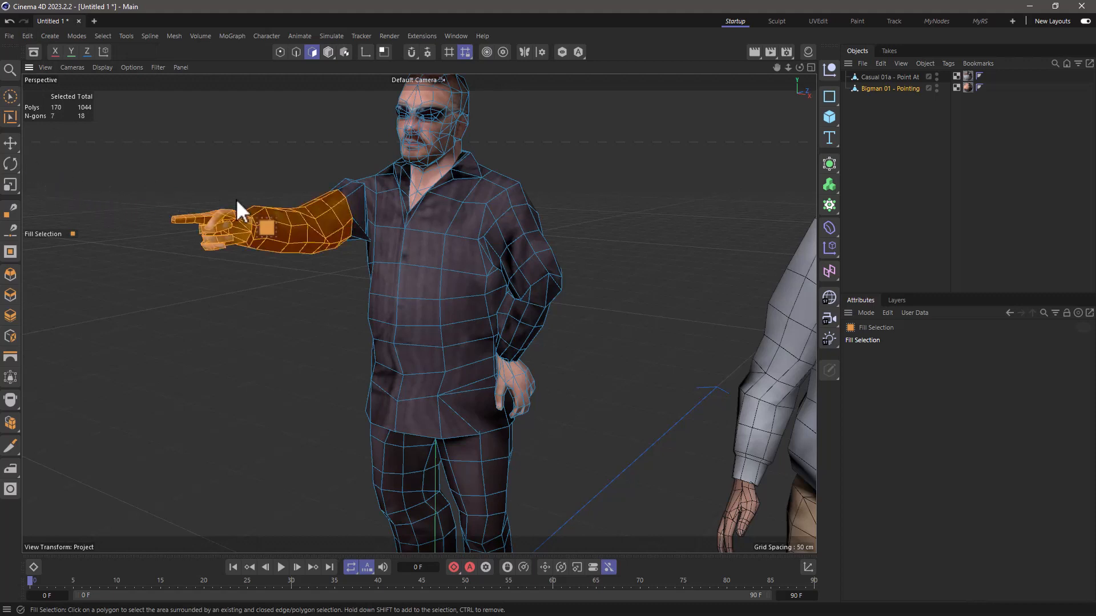
Step: Try dragging the selected forearm polygons with the Move tool
{"action": "left_click", "coordinate": [11, 142]}
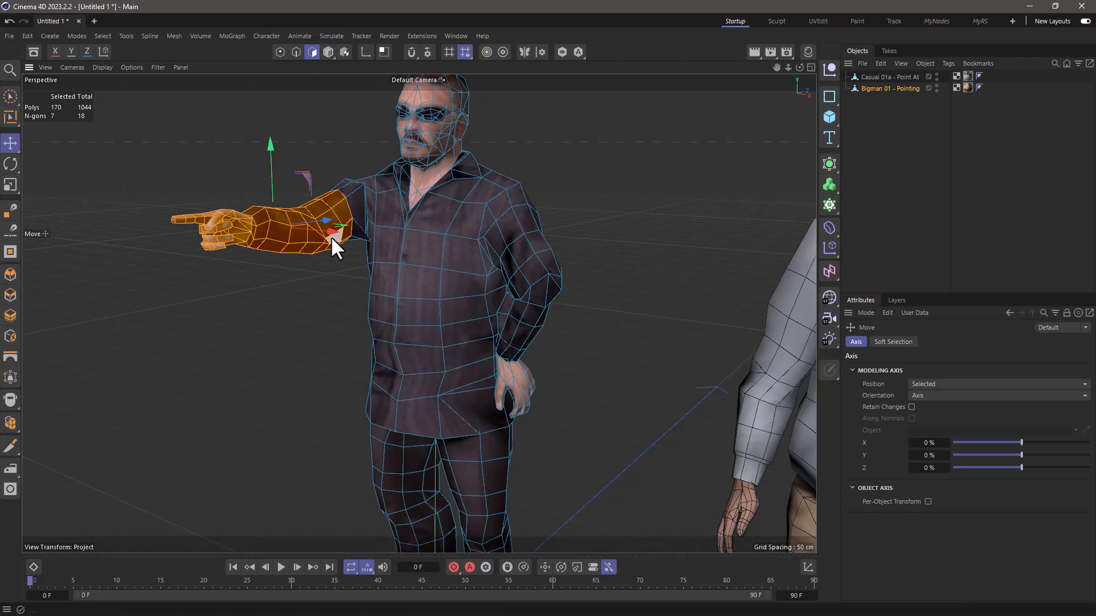
{"action": "left_click_drag", "start_coordinate": [336, 234], "coordinate": [210, 223]}
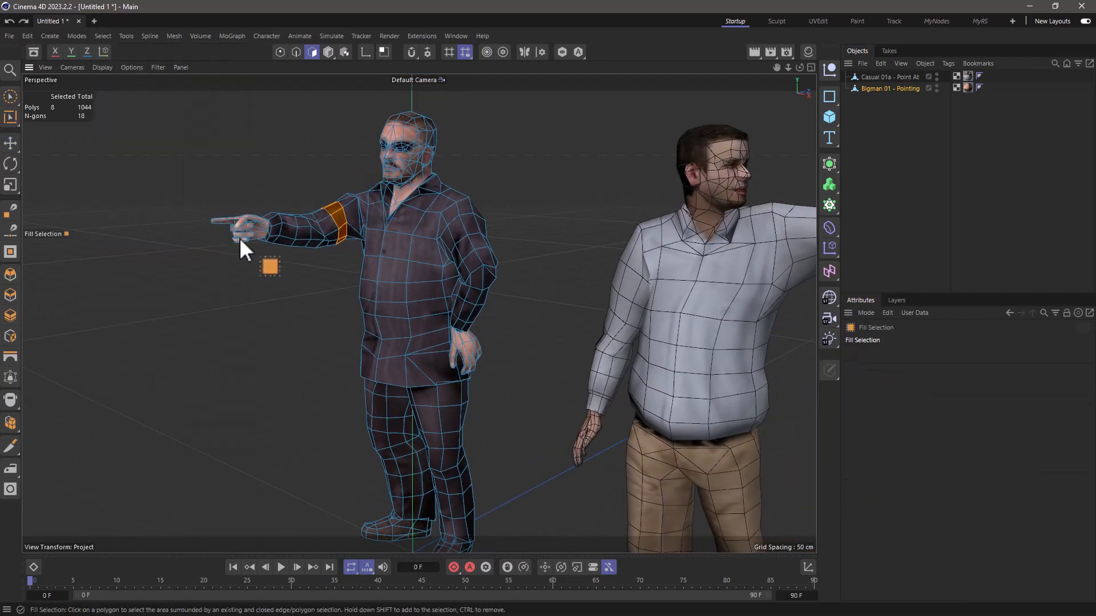
Step: Paste Bigman's fill-selected forearm into Casual 01a, then switch to Model mode
{"action": "left_click", "coordinate": [245, 231]}
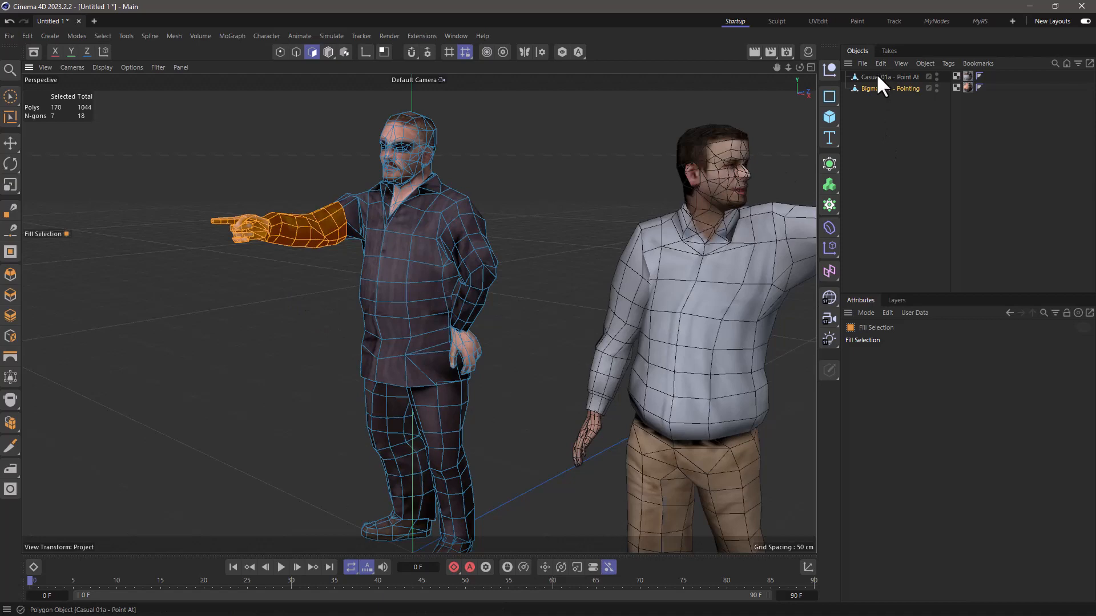
{"action": "left_click", "coordinate": [889, 77]}
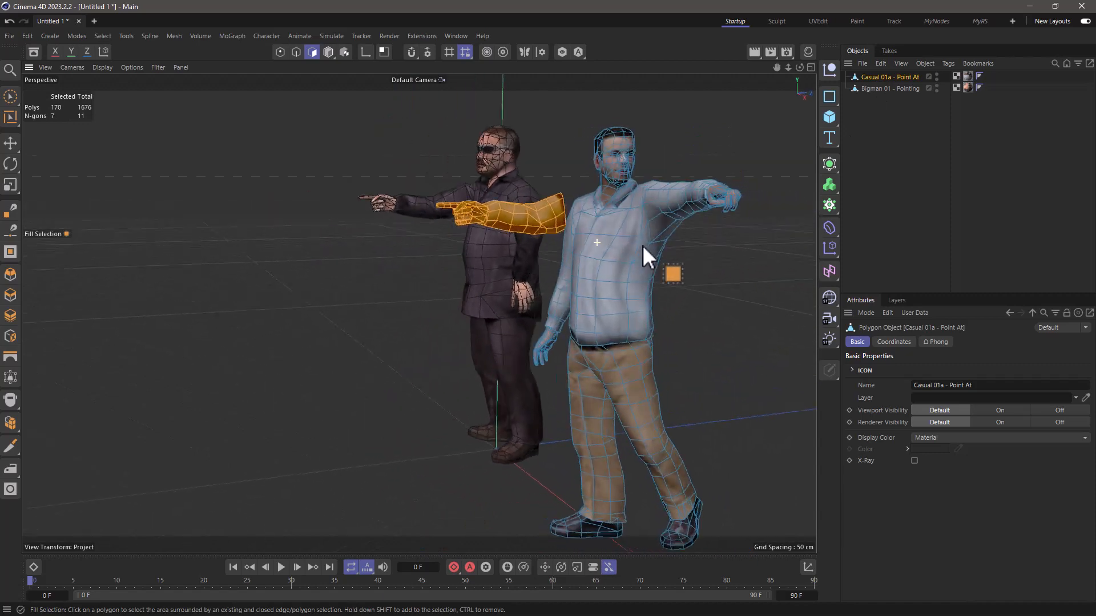
{"action": "left_click", "coordinate": [328, 52]}
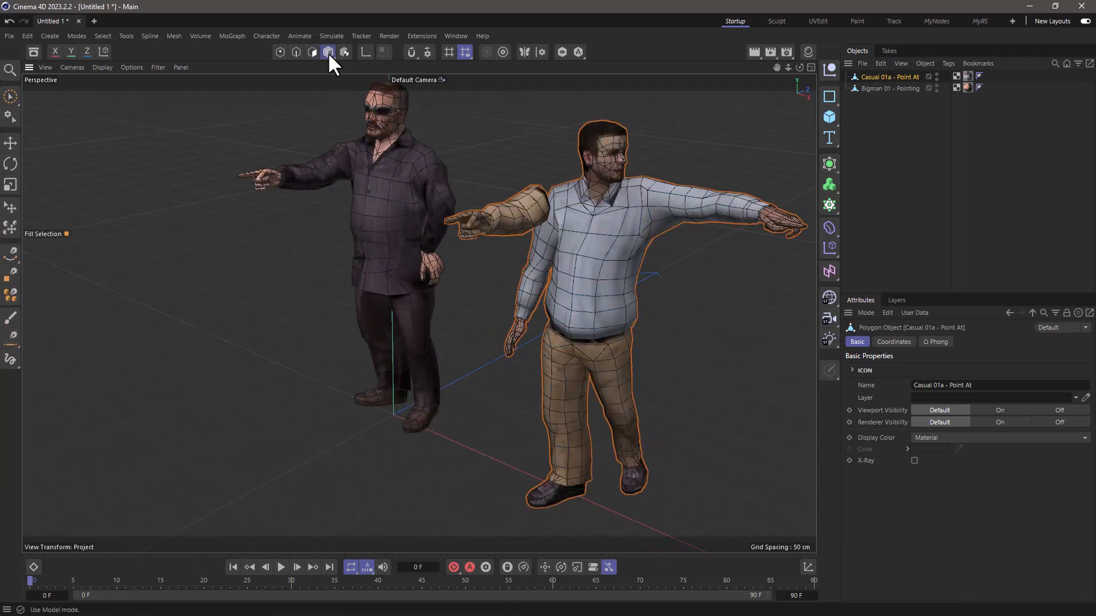
{"action": "left_click", "coordinate": [10, 144]}
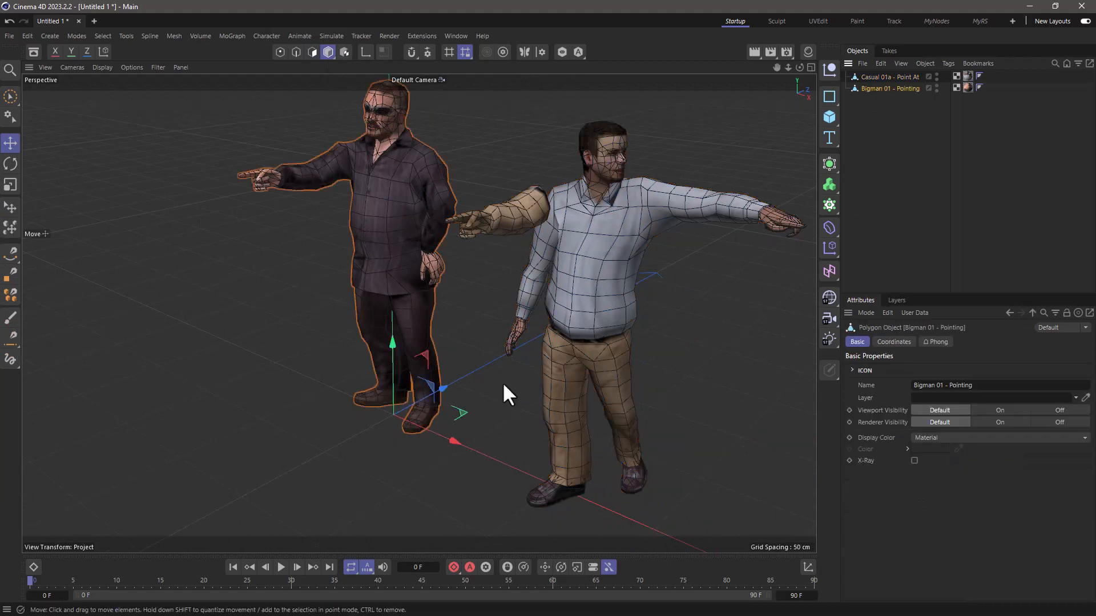
{"action": "mouse_move", "coordinate": [559, 273]}
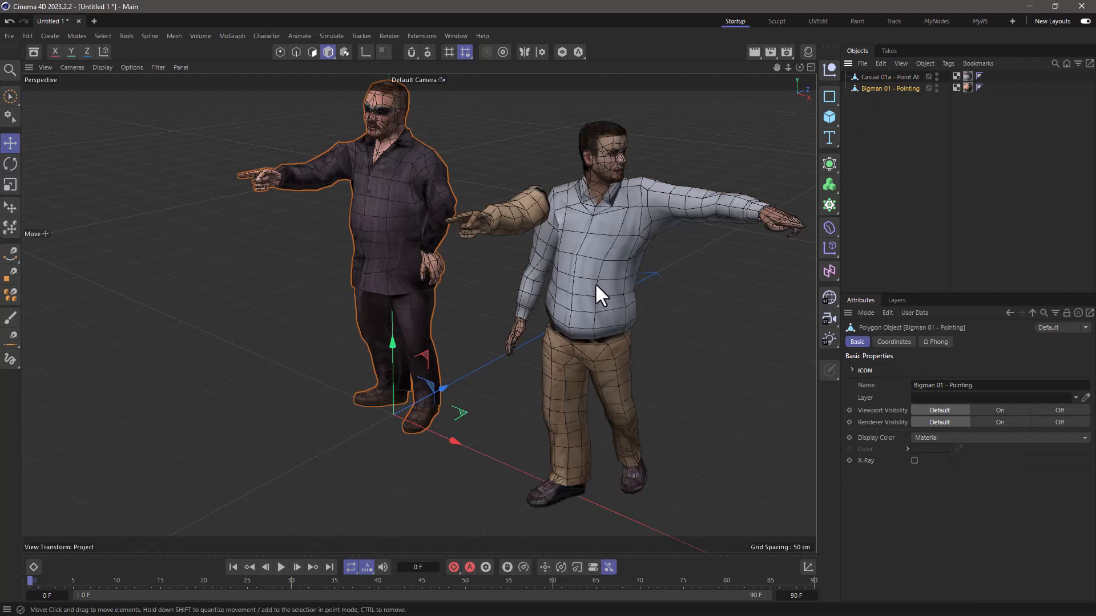
{"action": "mouse_move", "coordinate": [831, 159]}
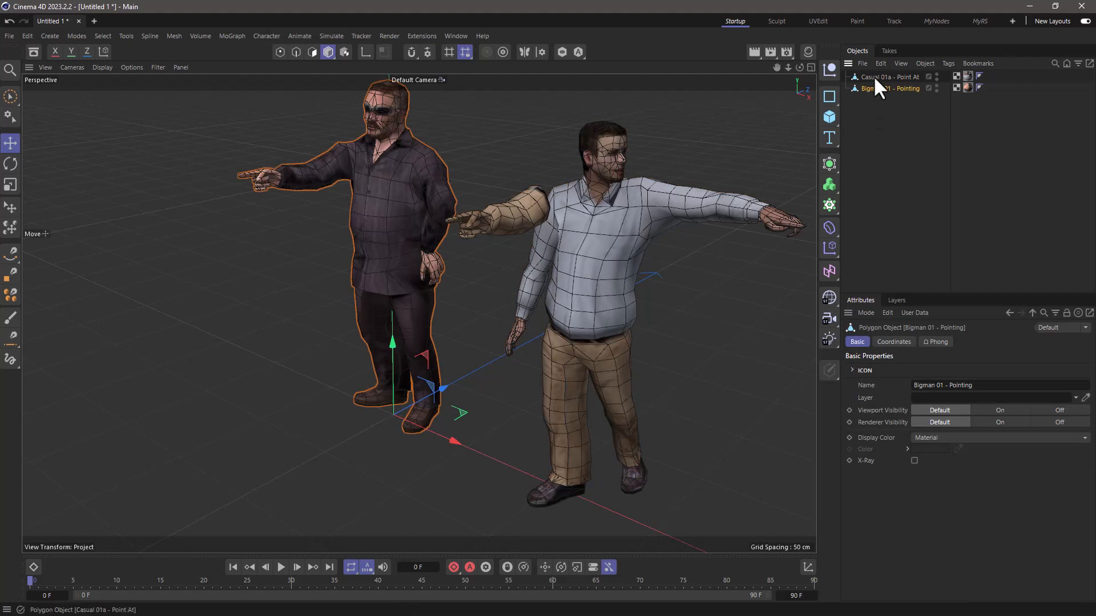
{"action": "left_click", "coordinate": [887, 77]}
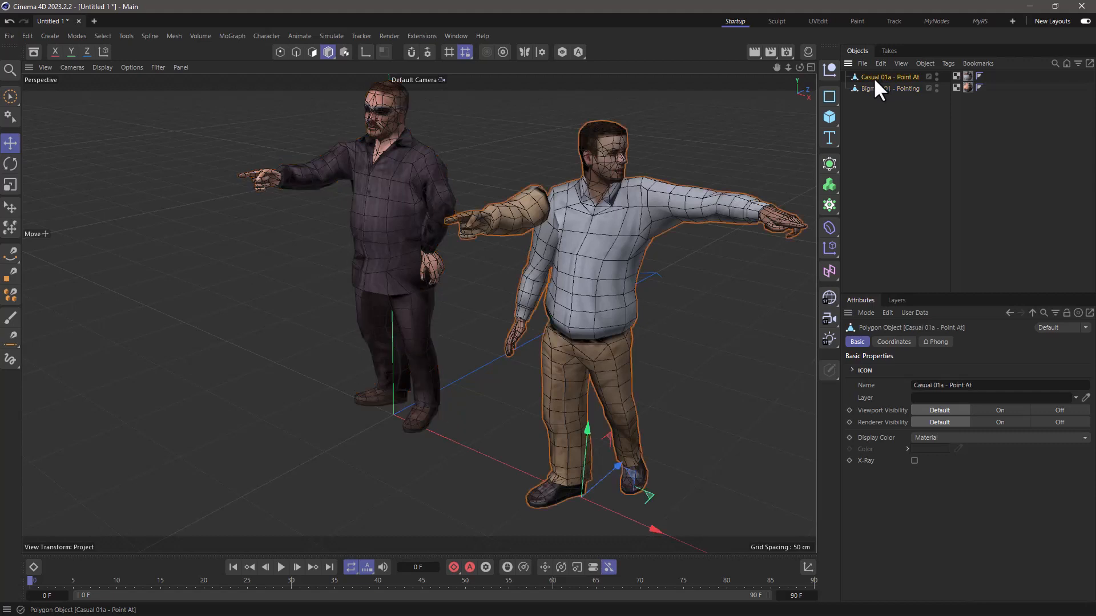
Step: Paste the copied arm into new object Casual 01a - Point At.1 and move it away
{"action": "left_click", "coordinate": [311, 51]}
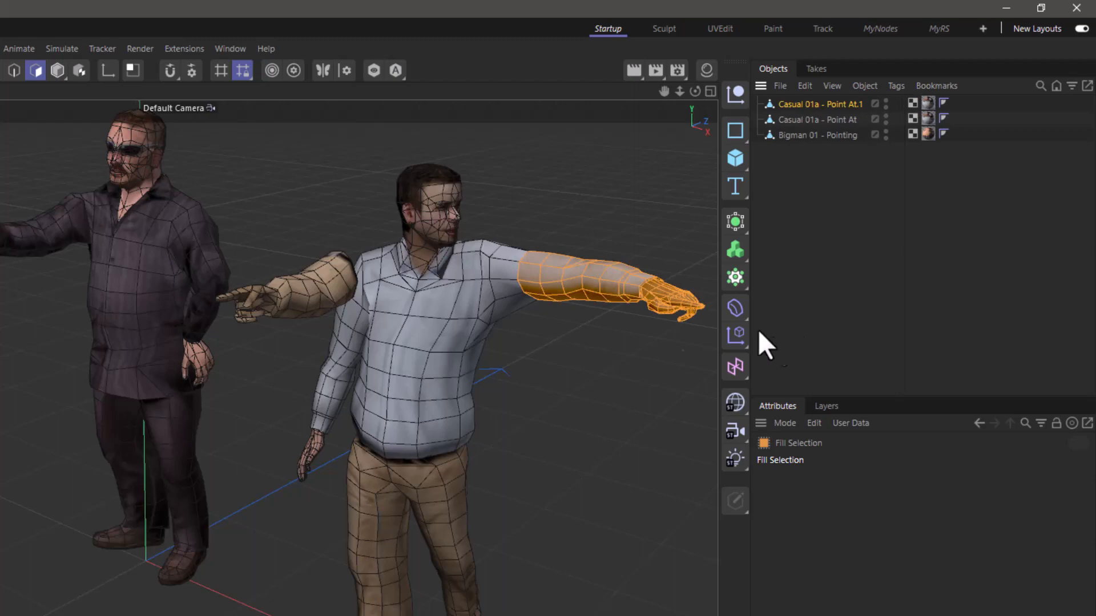
{"action": "left_click", "coordinate": [56, 69]}
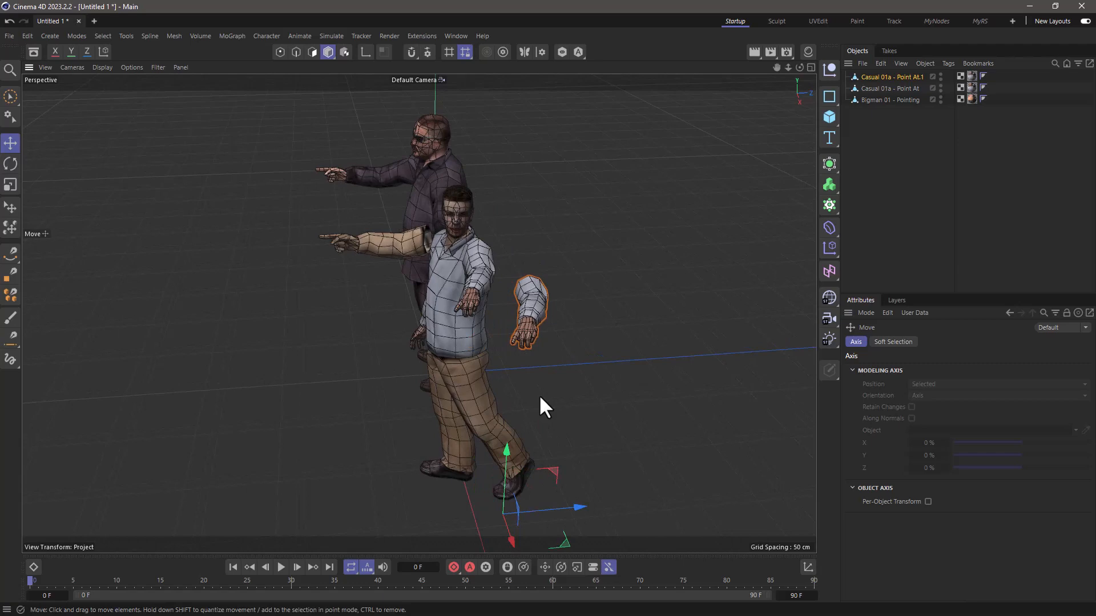
{"action": "mouse_move", "coordinate": [314, 192]}
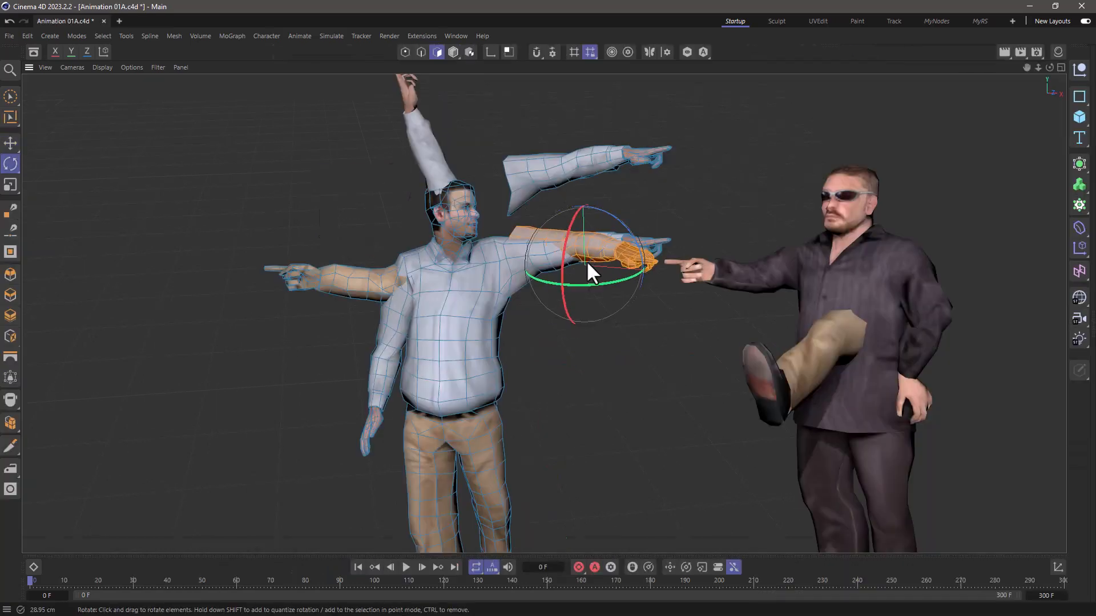
Step: Rotate the Casual figure's extra forearm downward in Animation 01A
{"action": "left_click_drag", "start_coordinate": [590, 272], "coordinate": [576, 287]}
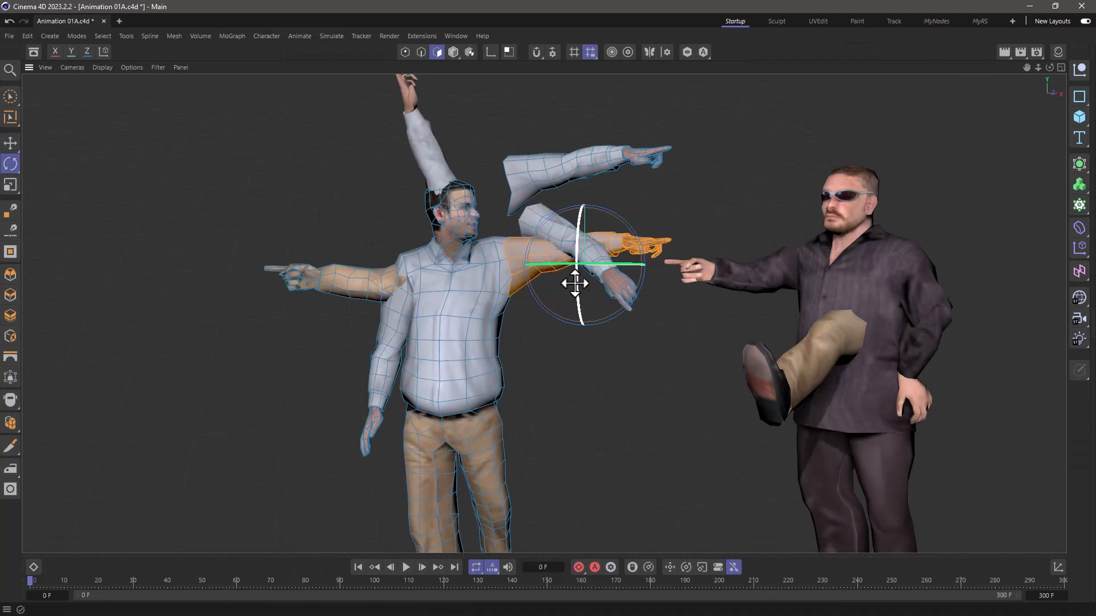